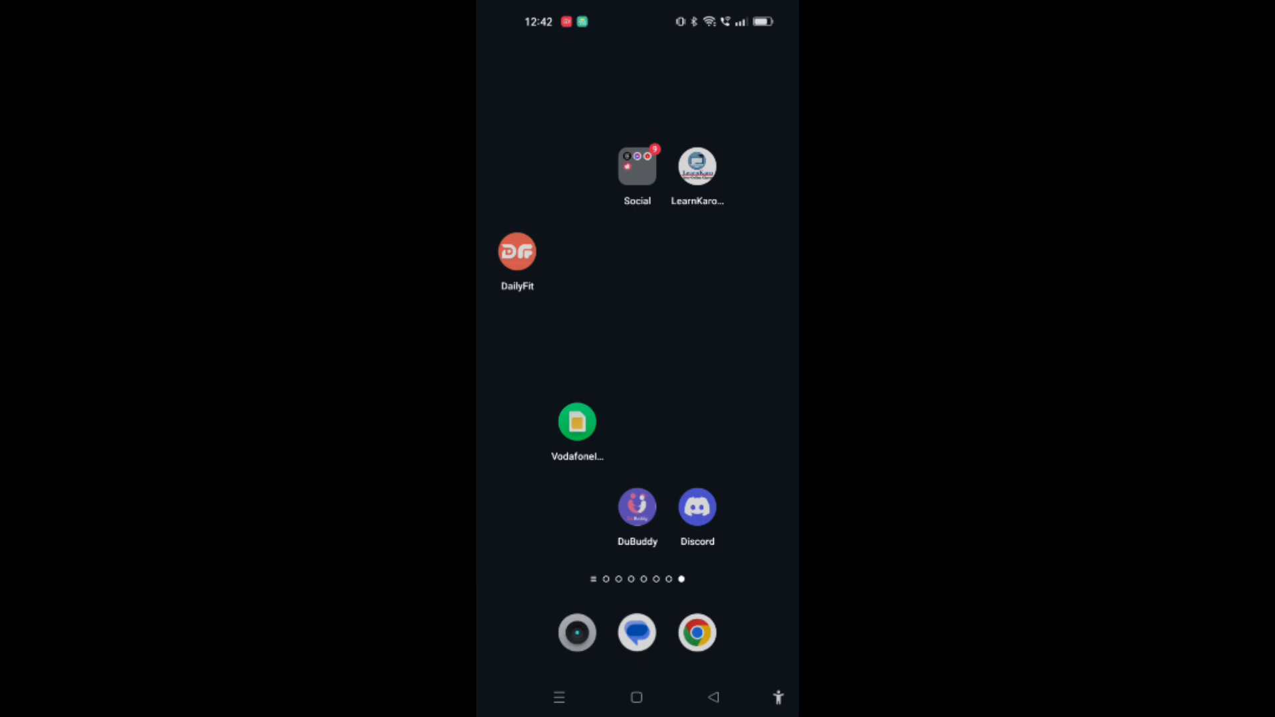
Search Google for discotoolsxyz and open the DiscoTools.xyz result from discordicon.com
click(696, 506)
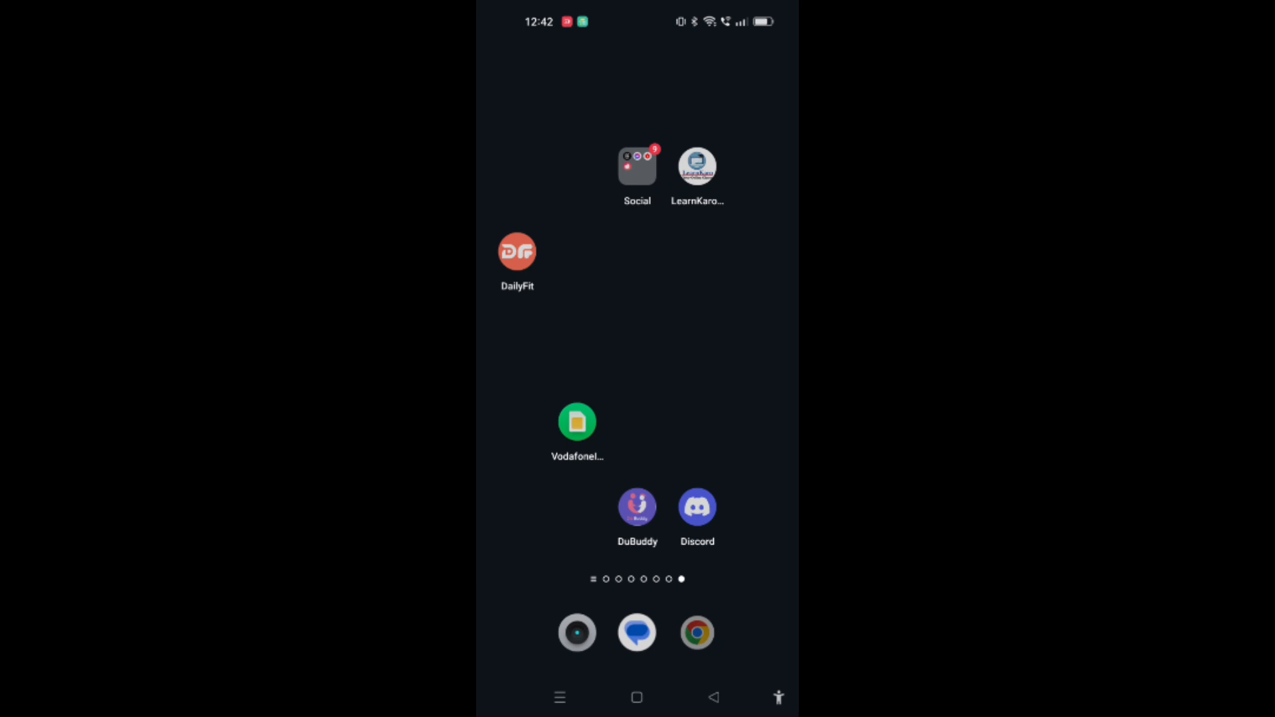
click(696, 632)
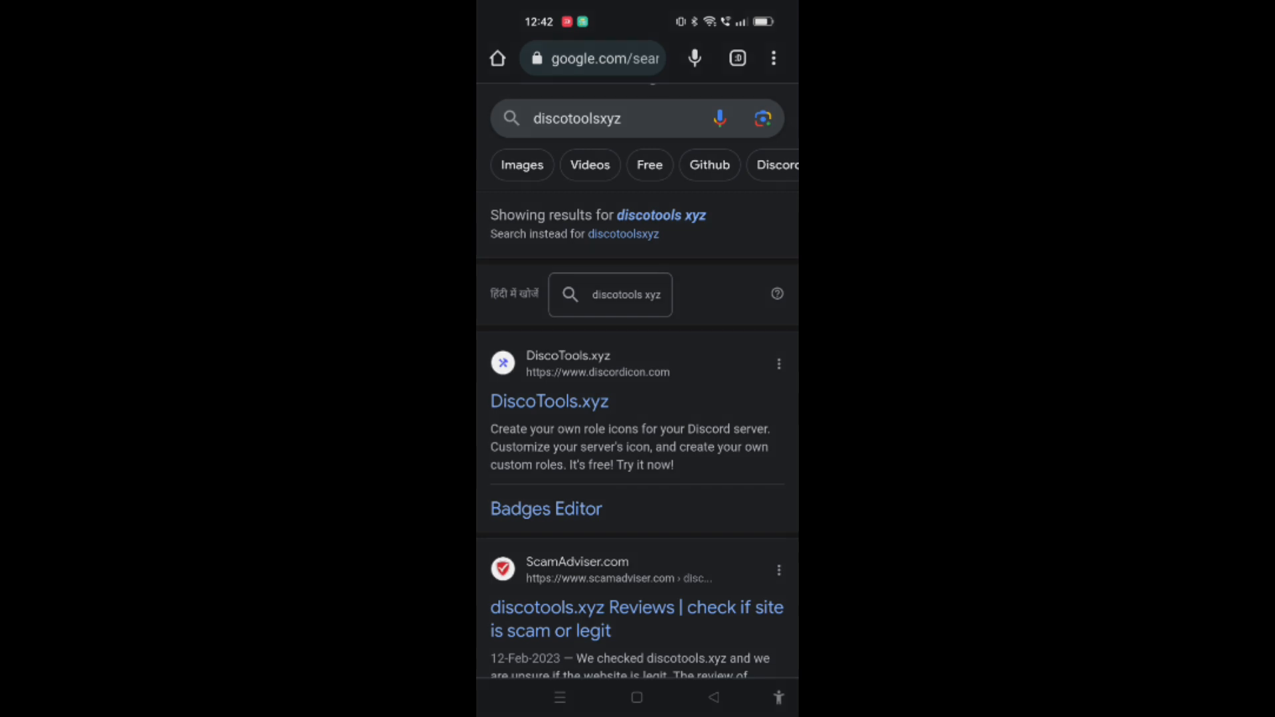
click(535, 57)
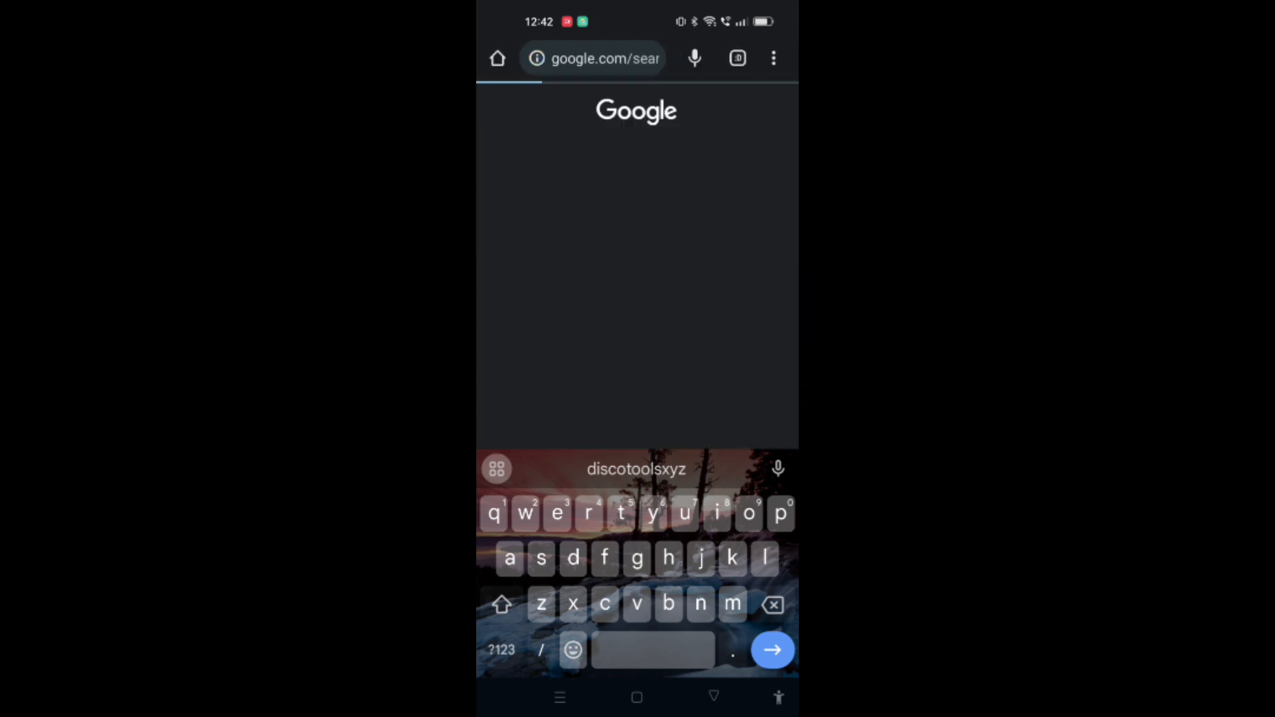
click(771, 650)
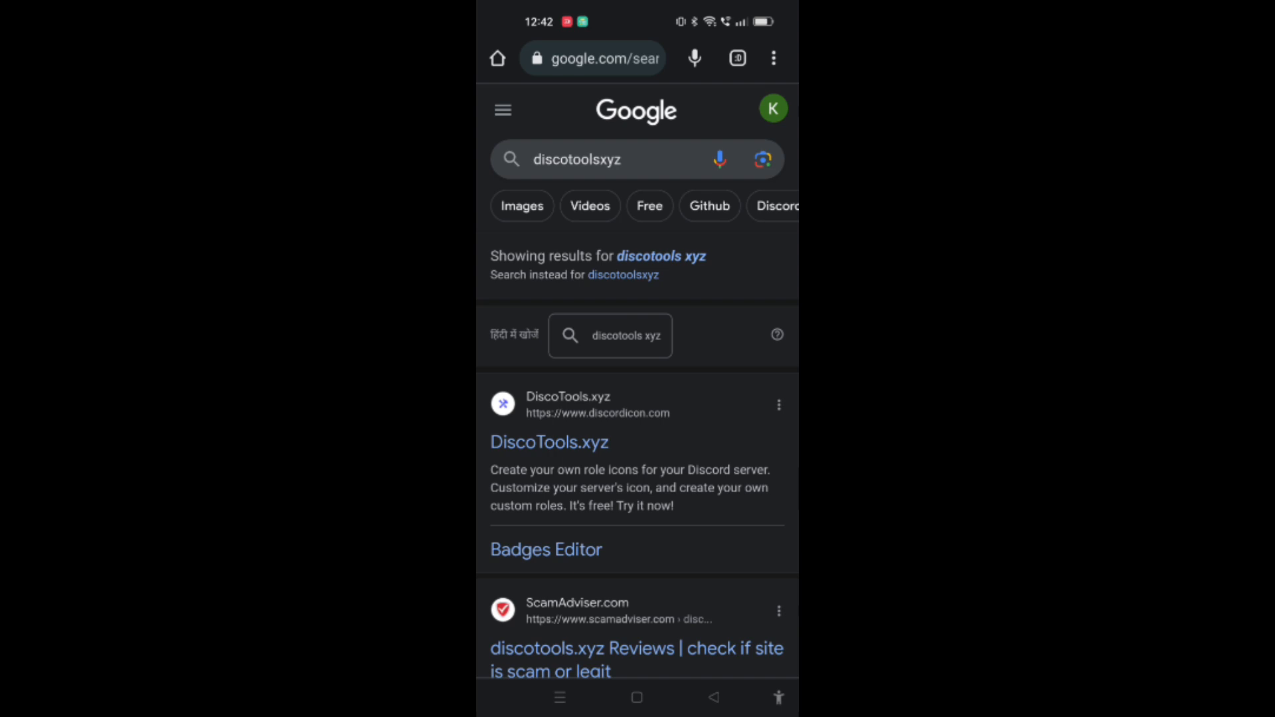
click(549, 441)
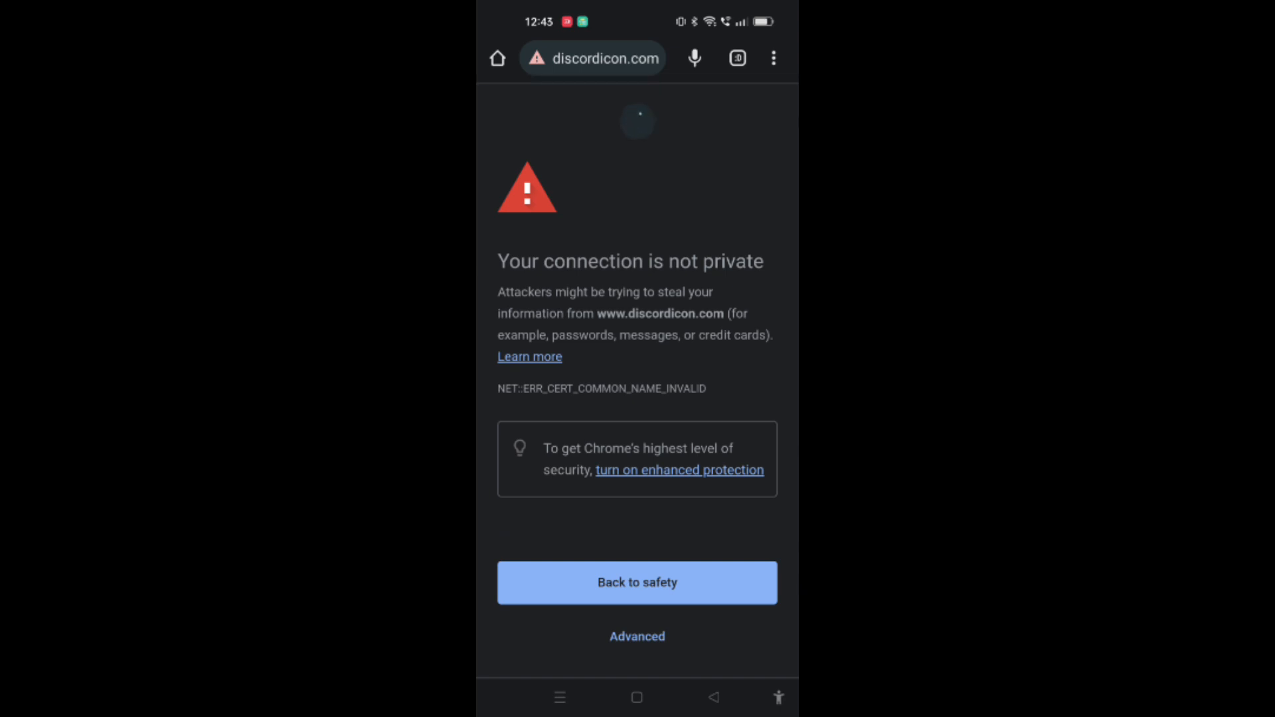
click(637, 582)
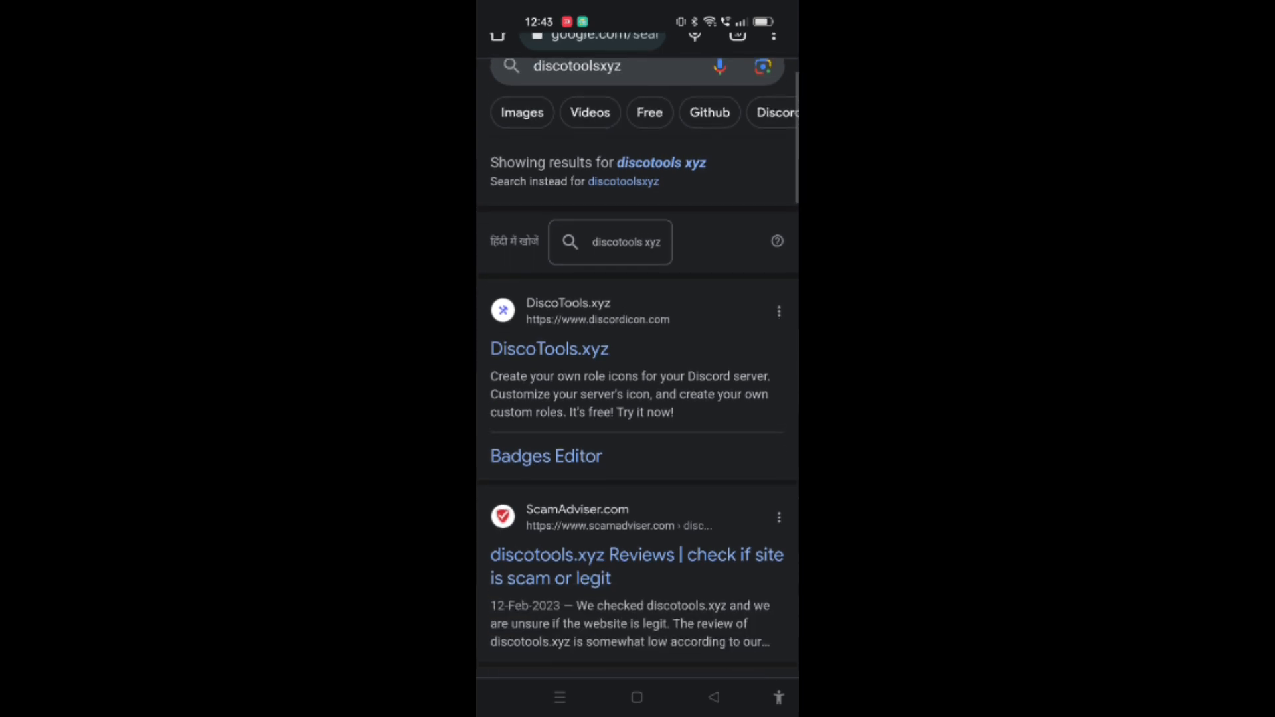
click(548, 350)
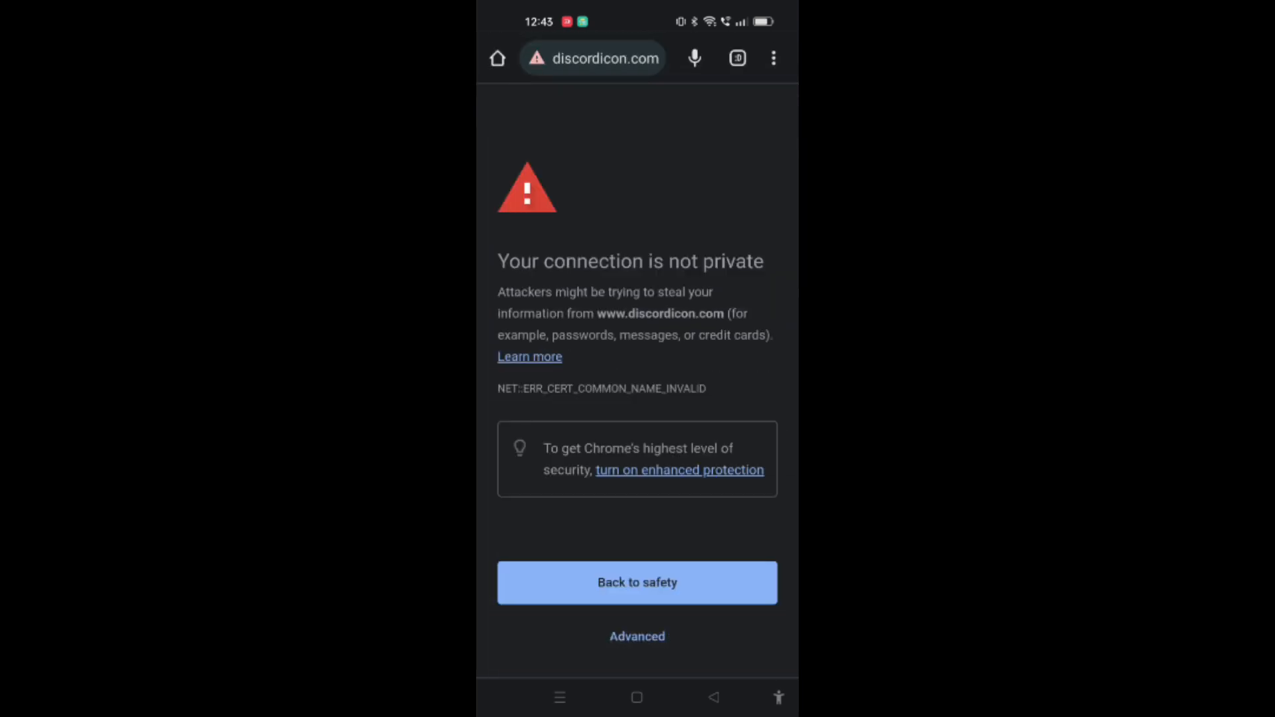
click(636, 582)
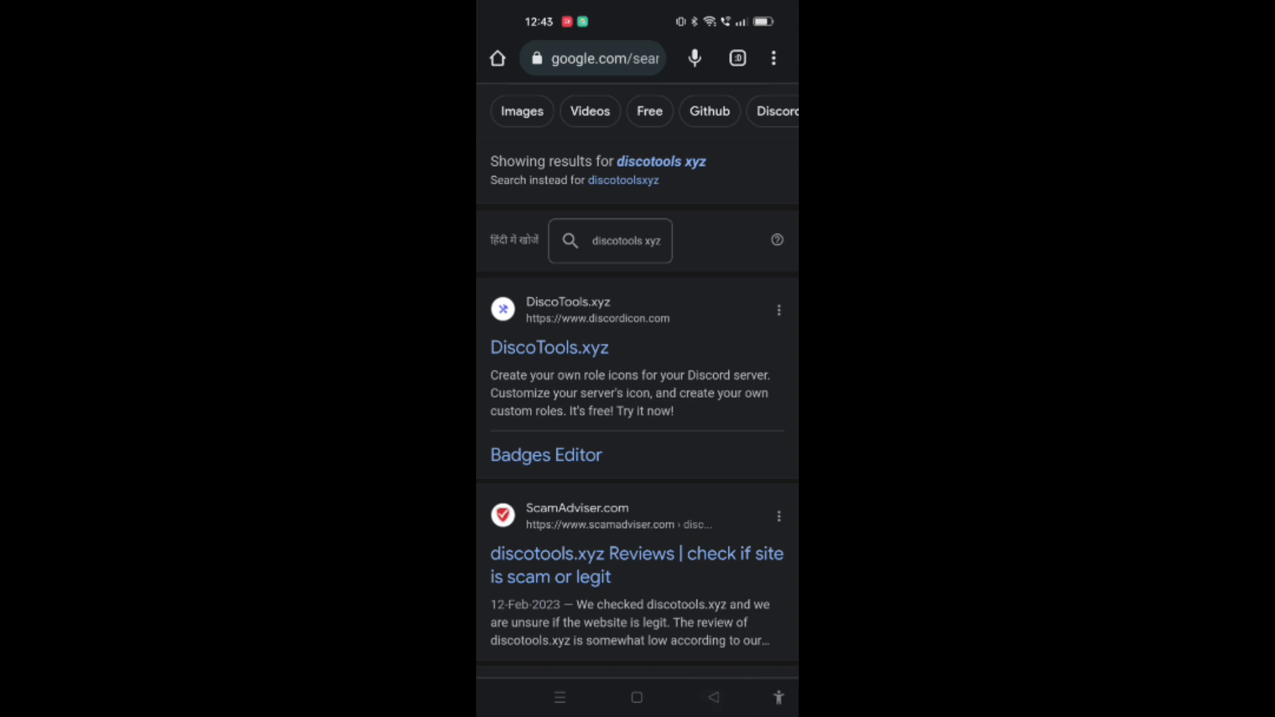